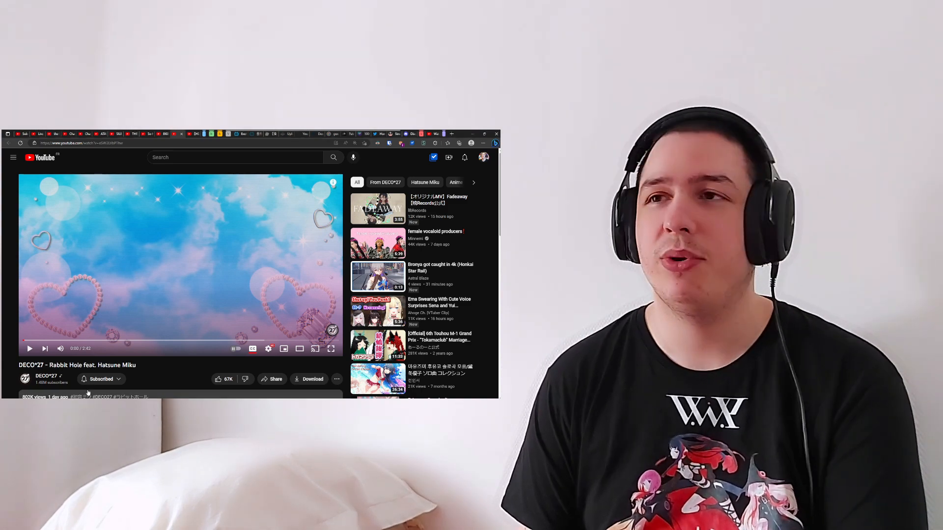
# Step: Play DECO*27's 'Rabbit Hole feat. Hatsune Miku' through to 2:42 and the end screen
pyautogui.click(29, 348)
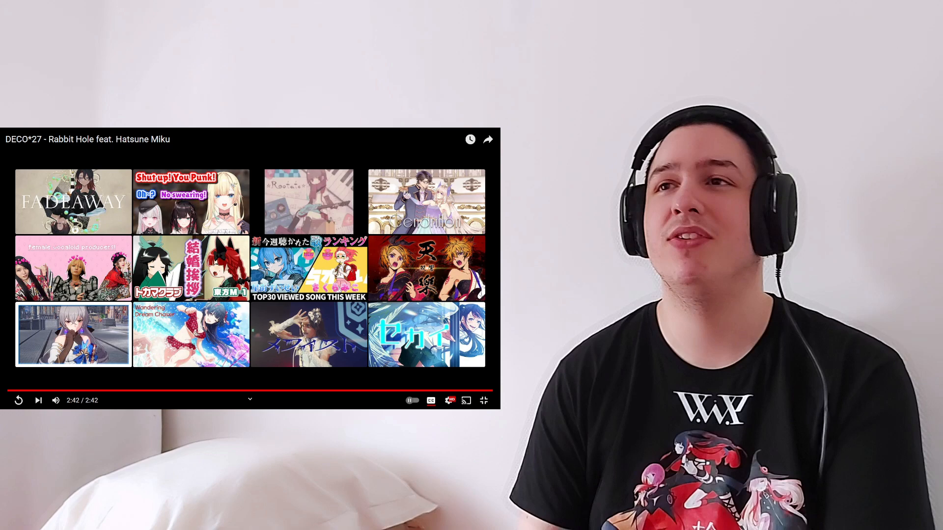
# Step: Exit full screen and scroll down to the video's 1,783 comments
pyautogui.click(483, 400)
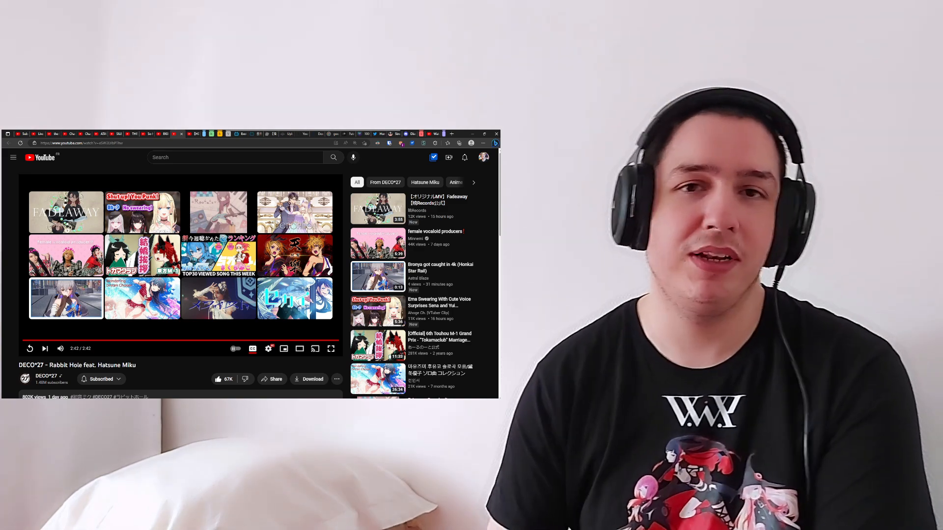
pyautogui.scroll(-3)
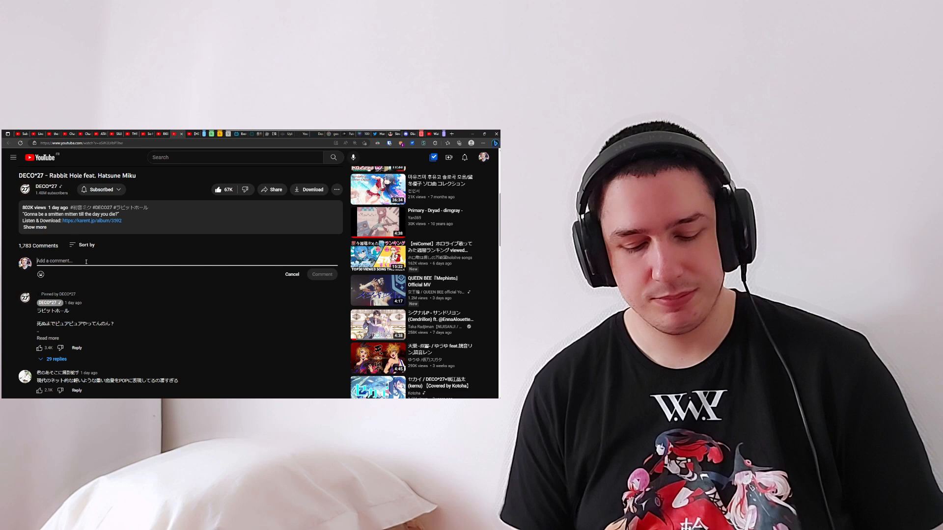
# Step: Write and send 'Super catchy song !' as a comment under Rabbit Hole
pyautogui.write('Super cta')
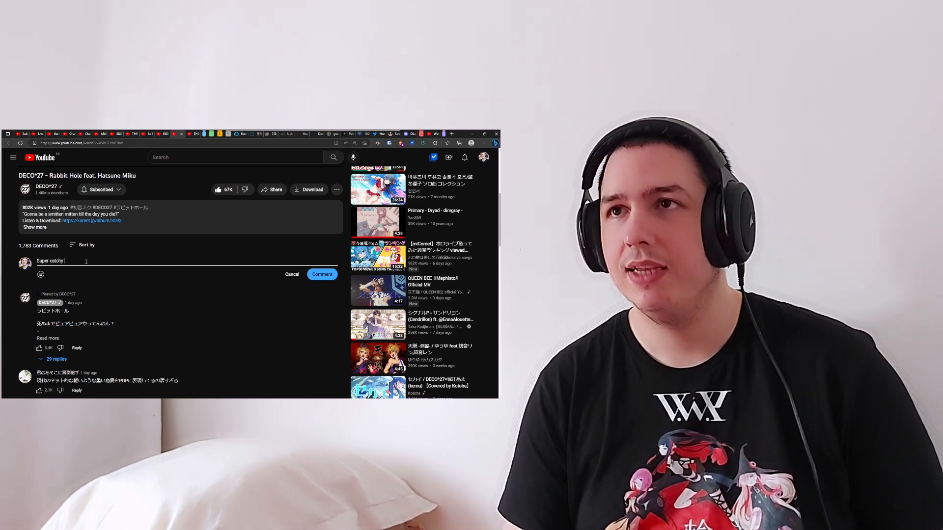
pyautogui.write('song !')
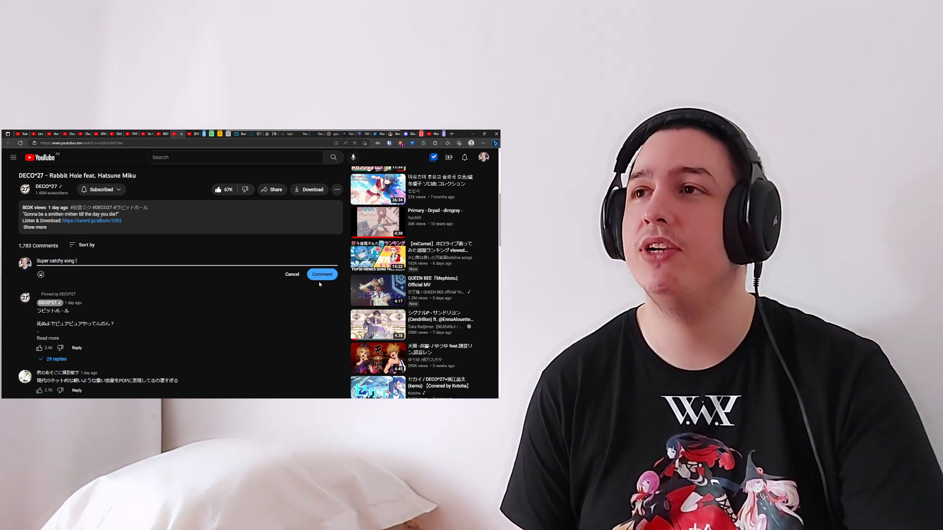
pyautogui.click(322, 274)
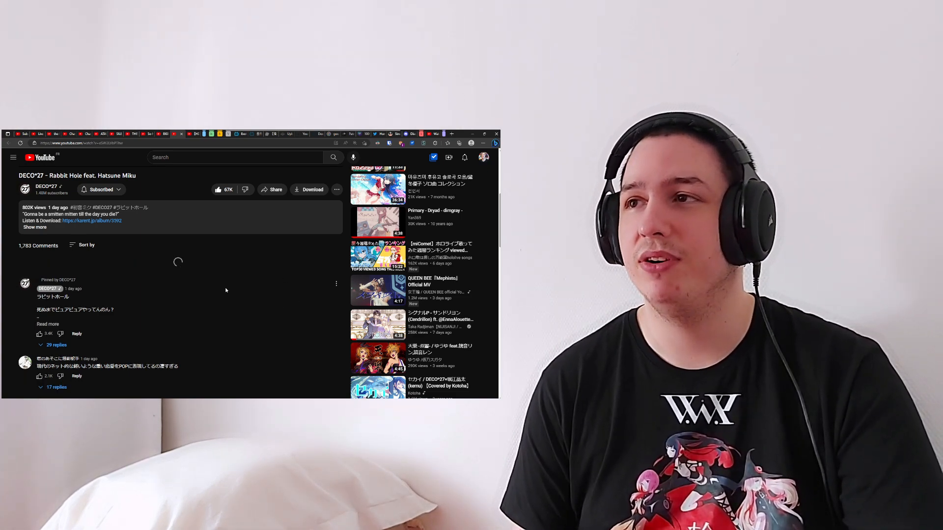